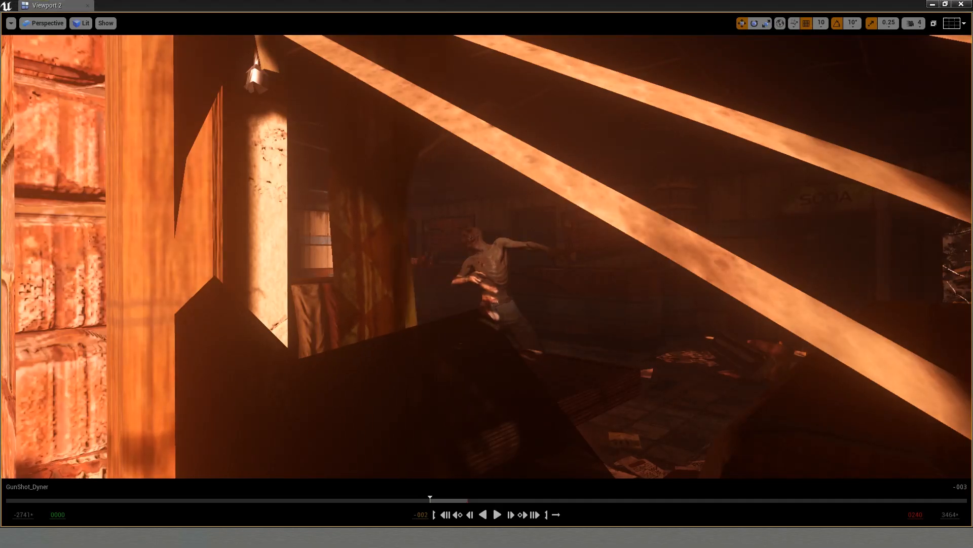
- Switch the viewport to the Cinematic Viewport layout and review its Show flags
left_click(47, 23)
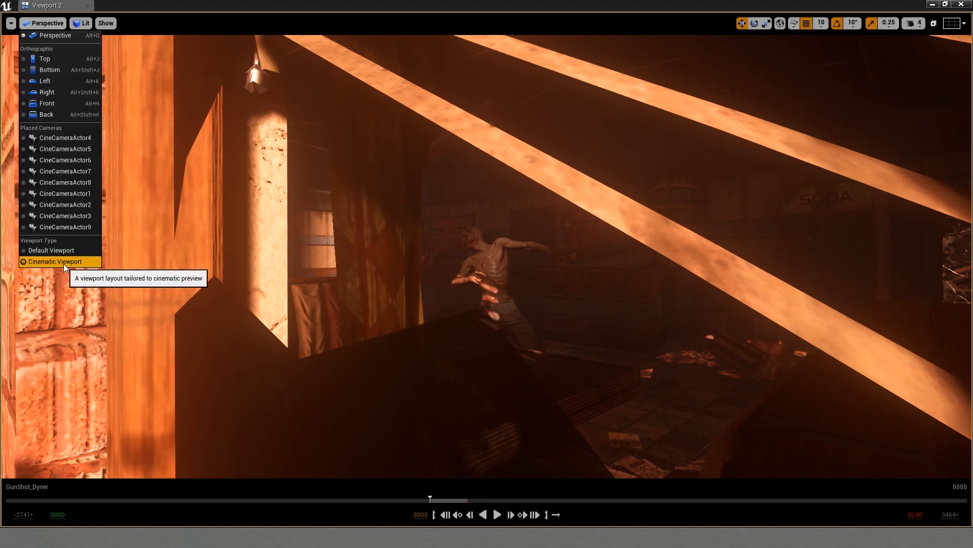
left_click(55, 261)
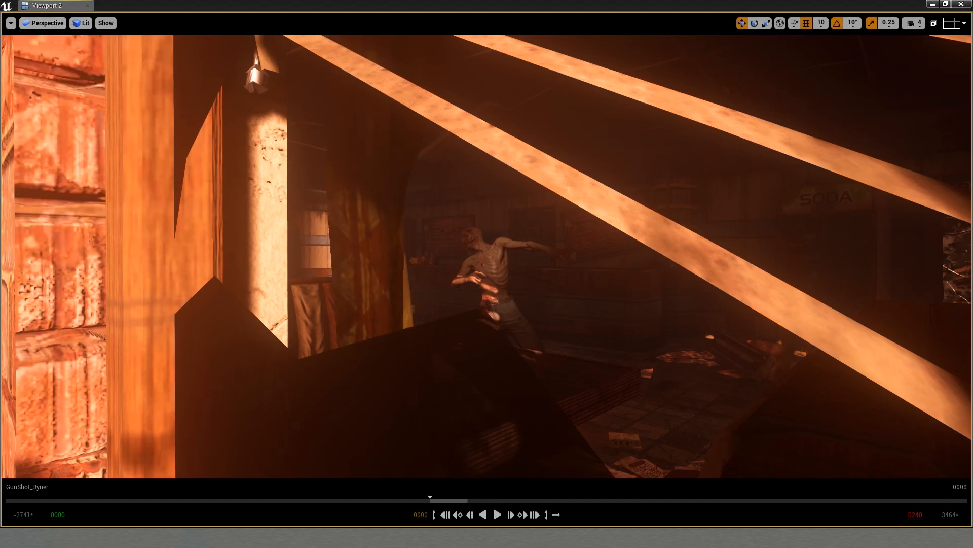
left_click(105, 23)
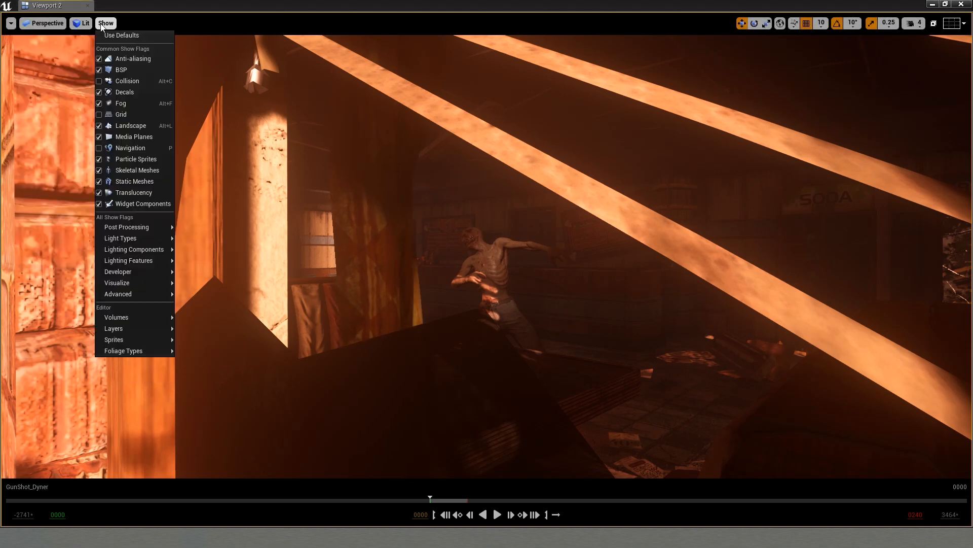
left_click(9, 22)
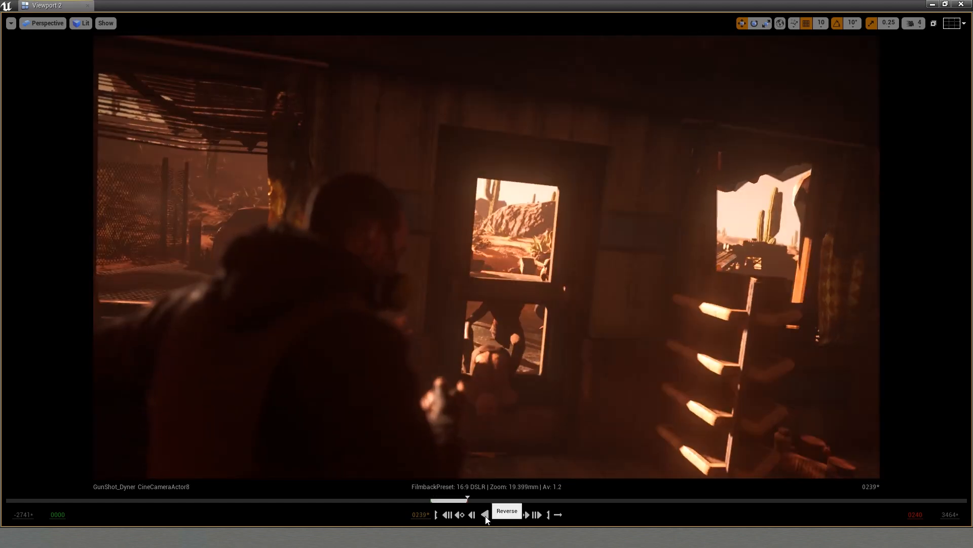
- Play the GunShot_Dyner sequence backwards through the cine cameras, then pause playback
left_click(485, 514)
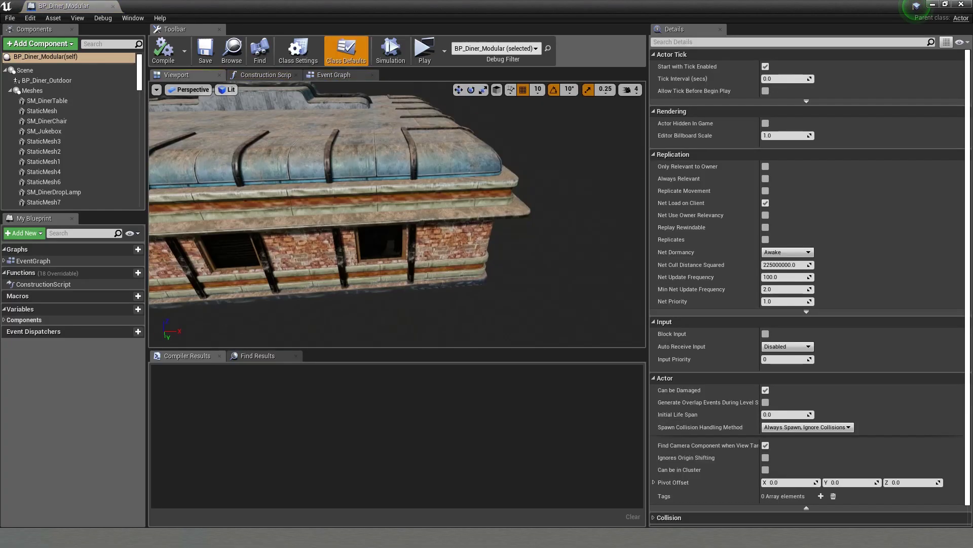
left_click(48, 80)
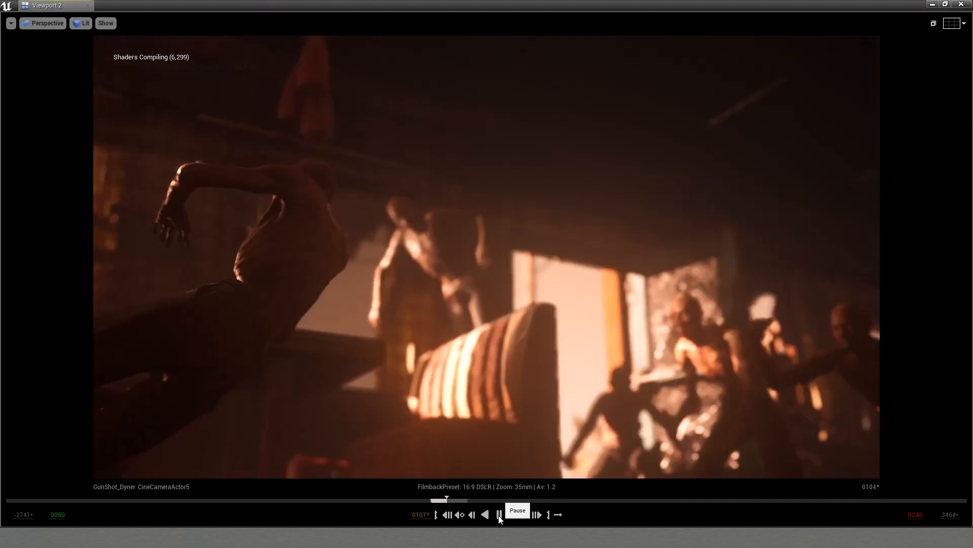
left_click(500, 514)
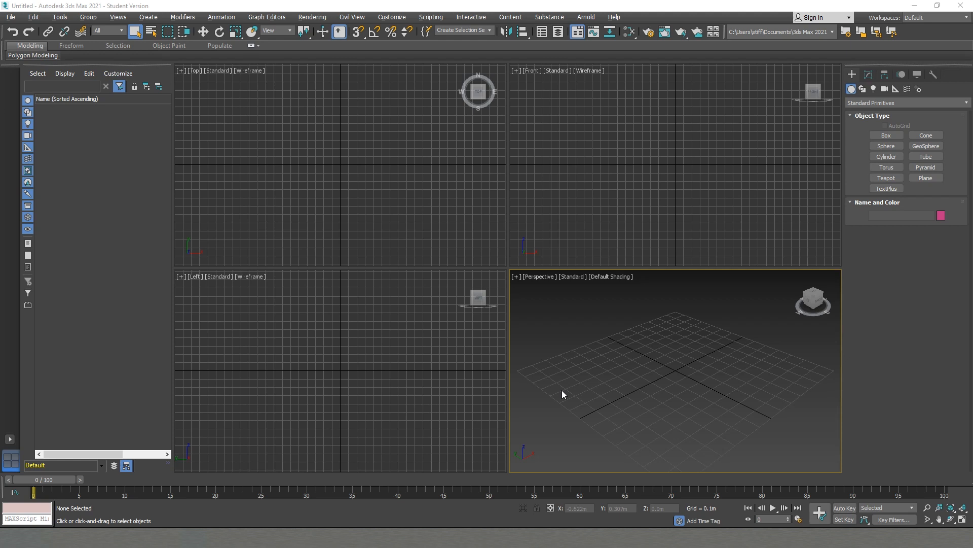
mouse_move(580, 384)
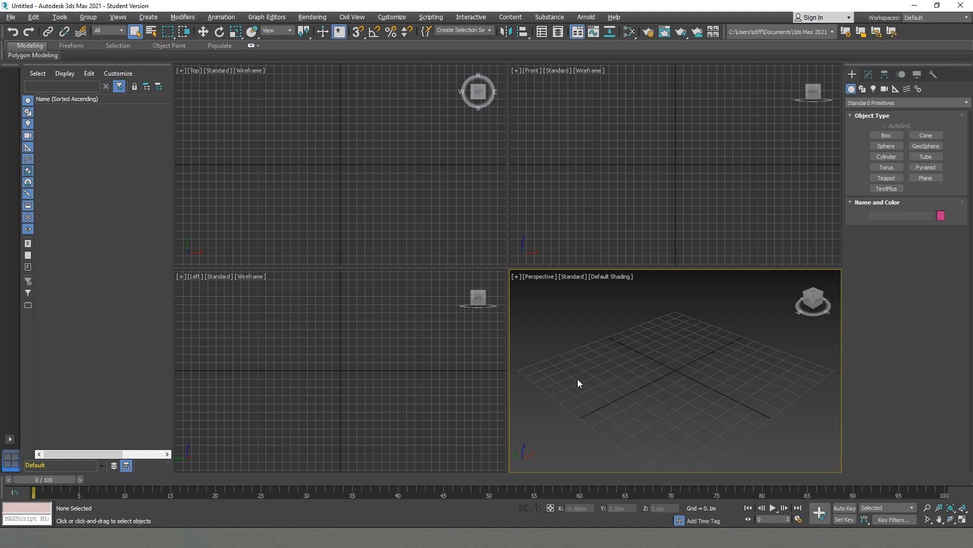
mouse_move(579, 380)
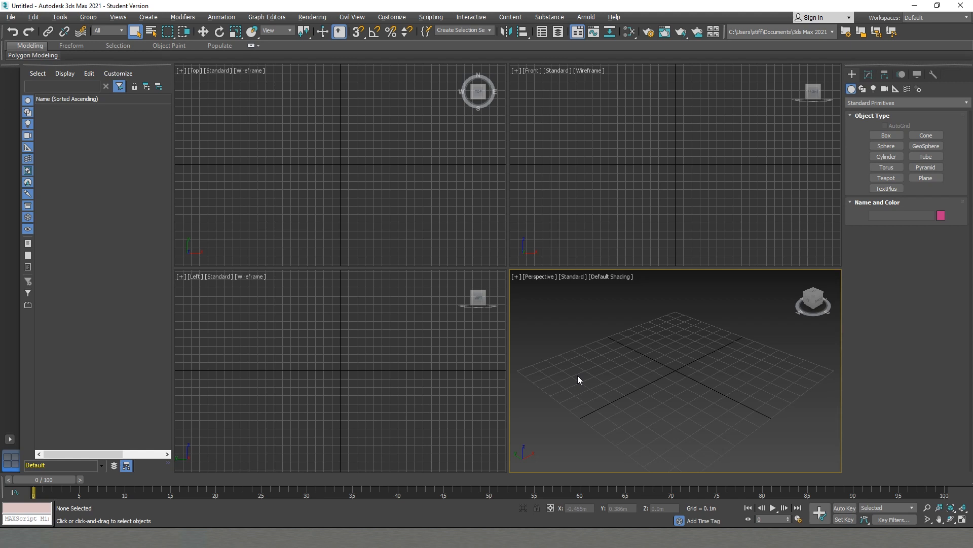
mouse_move(744, 369)
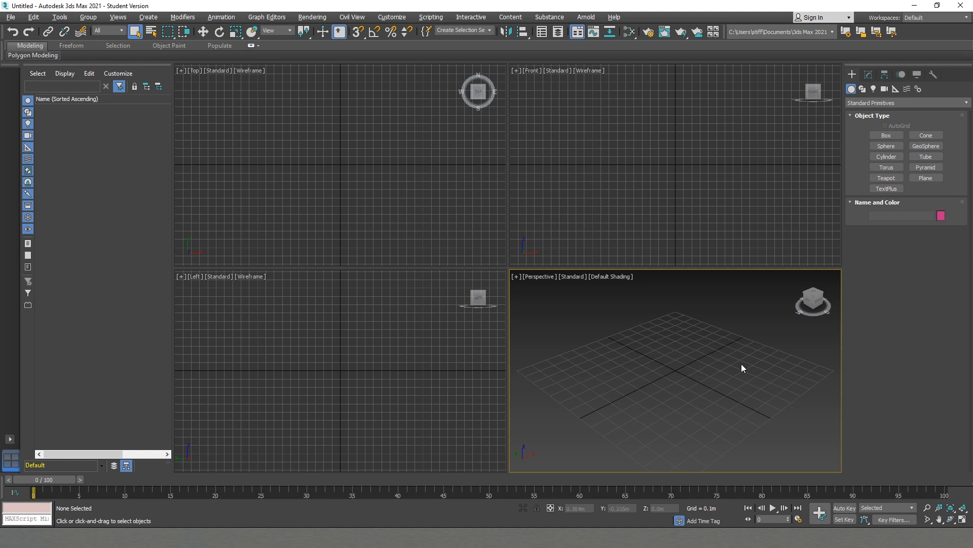
mouse_move(723, 368)
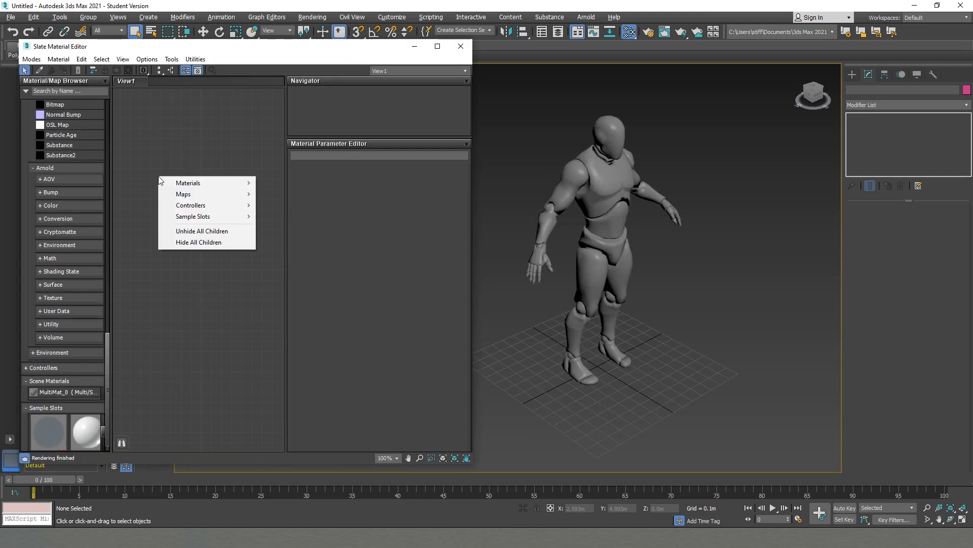
mouse_move(203, 184)
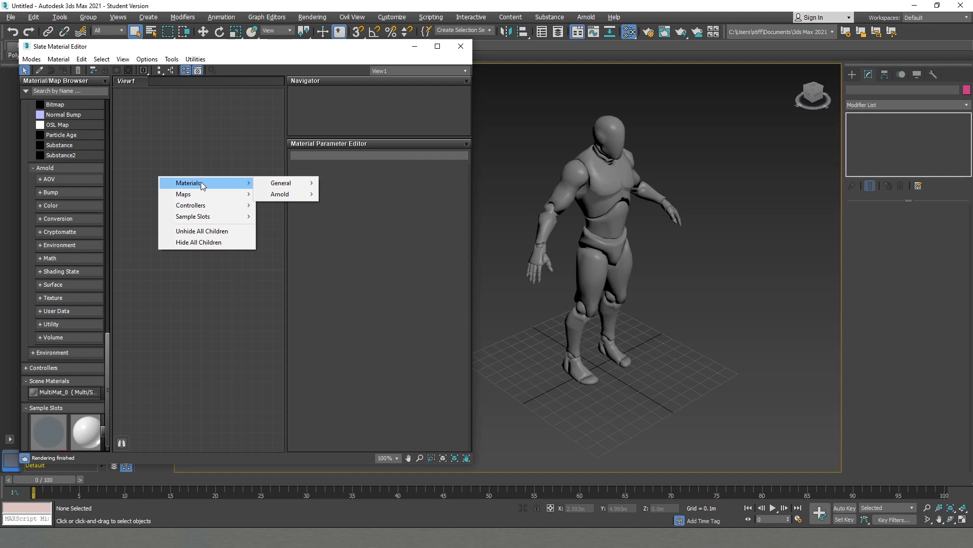
mouse_move(280, 183)
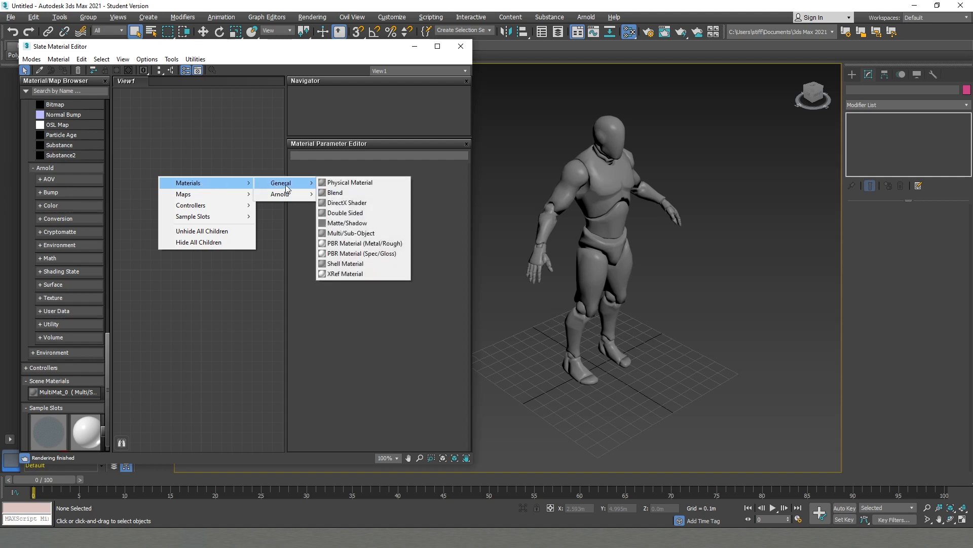
mouse_move(354, 254)
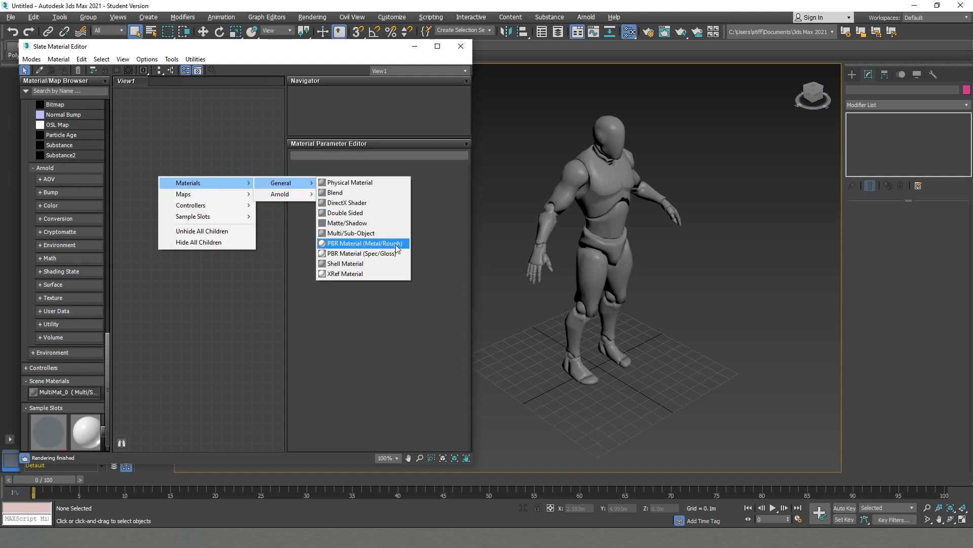
mouse_move(391, 259)
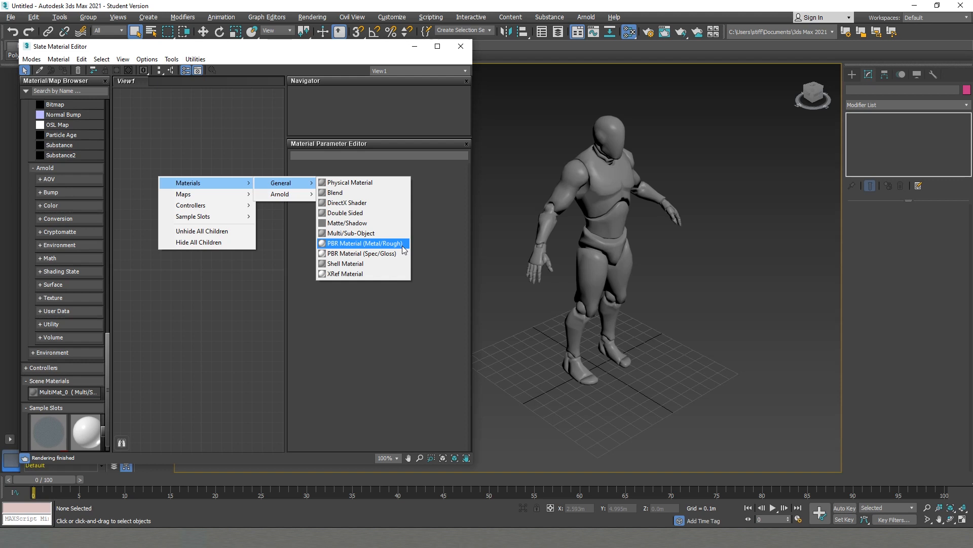
mouse_move(400, 245)
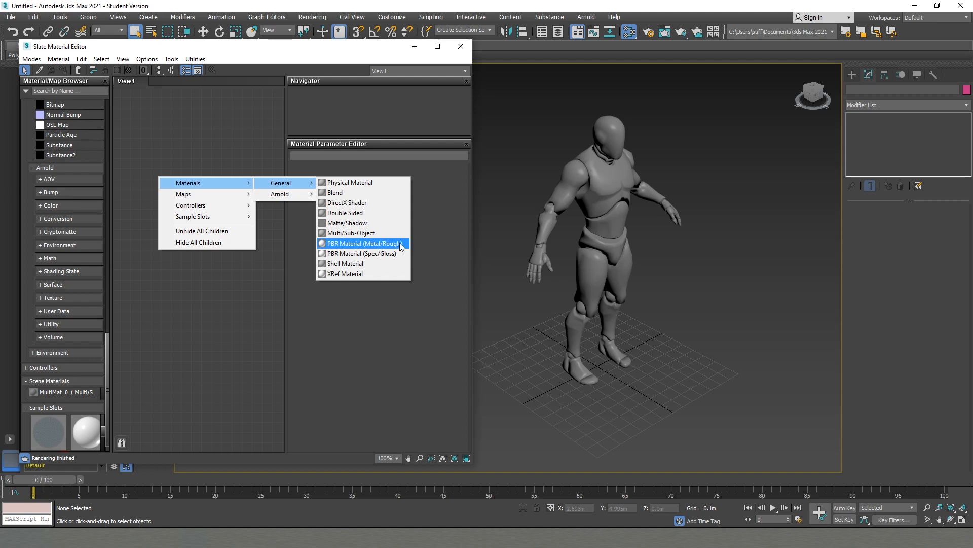
- Create a PBR Material (Metal/Rough) node and nudge it lower in the node view
left_click(361, 243)
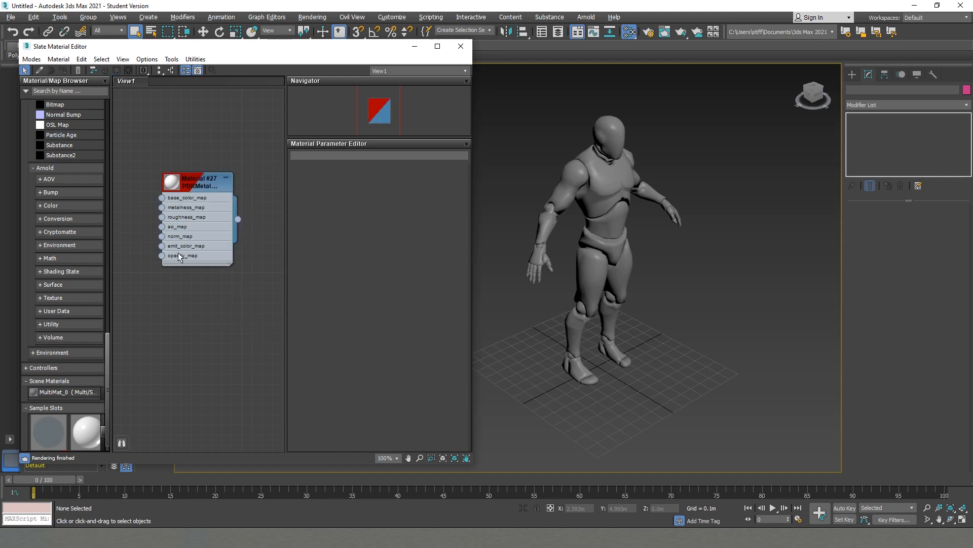
left_click_drag(196, 182, 211, 191)
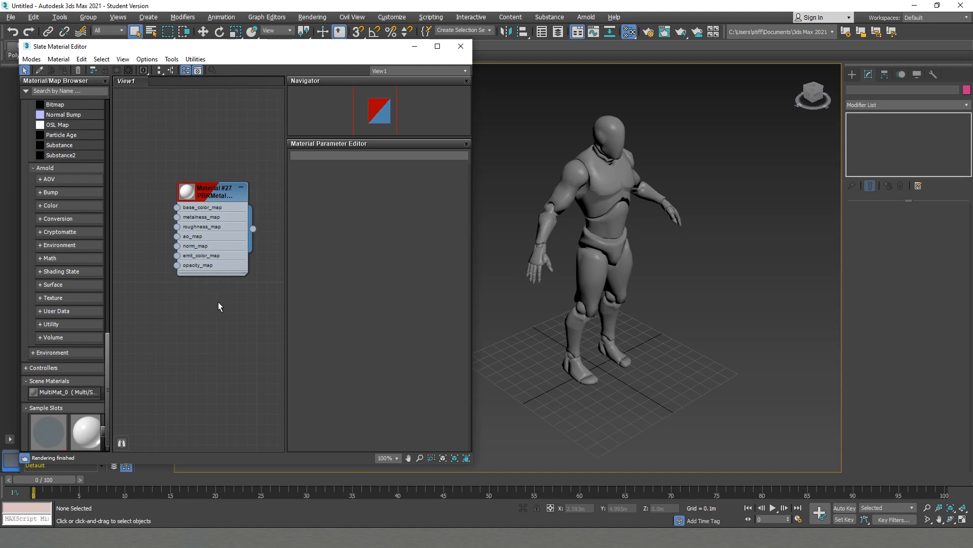
mouse_move(214, 316)
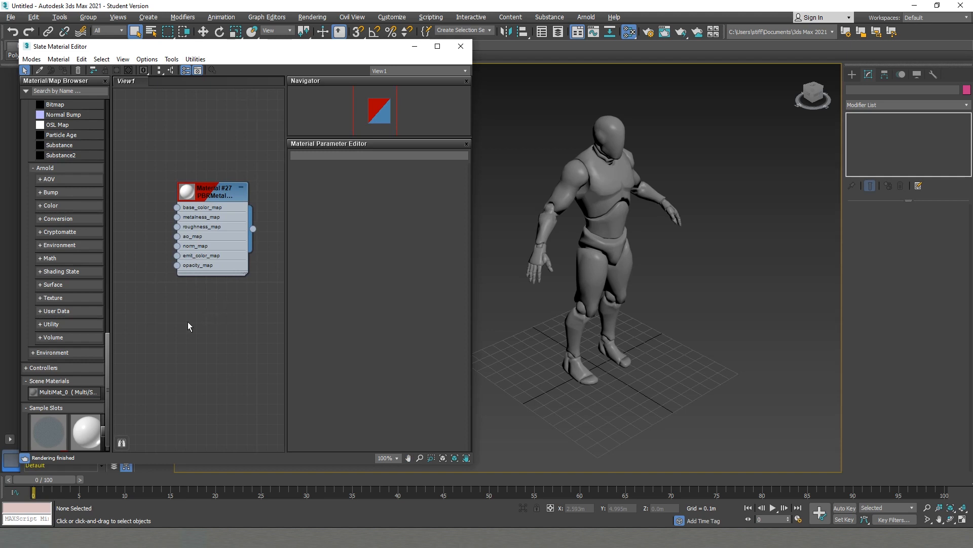
mouse_move(183, 334)
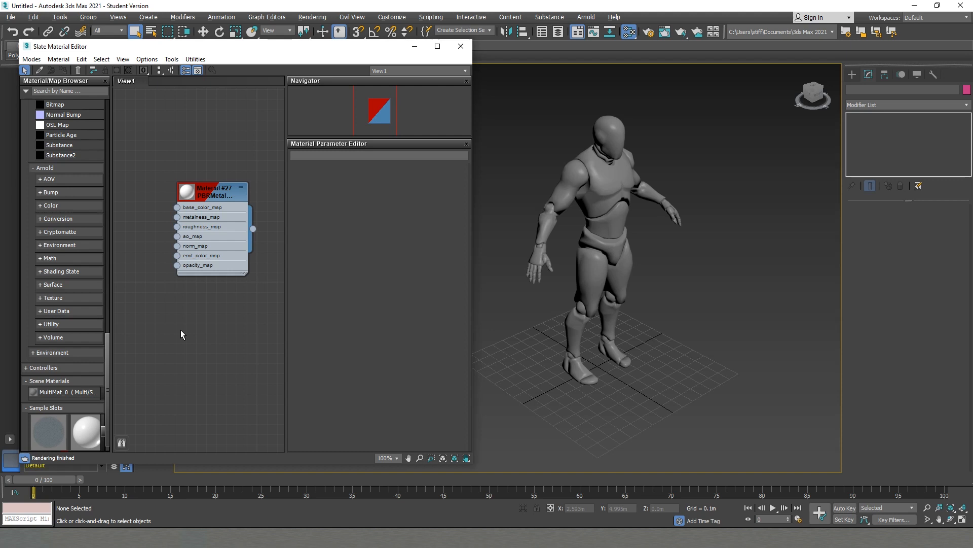
mouse_move(105, 434)
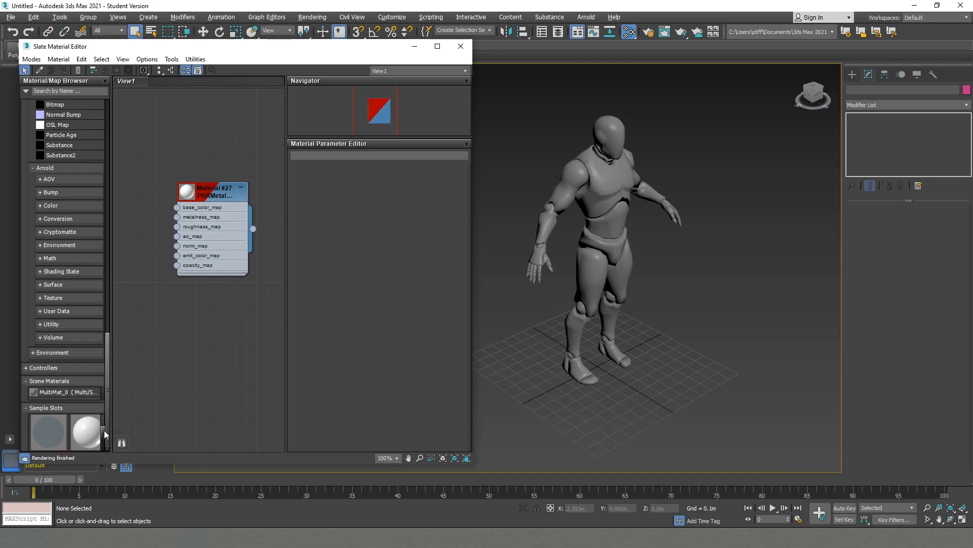
- Switch to the Compact Material Editor and assign the 12 - Car Paint sample to the mannequin
left_click(32, 59)
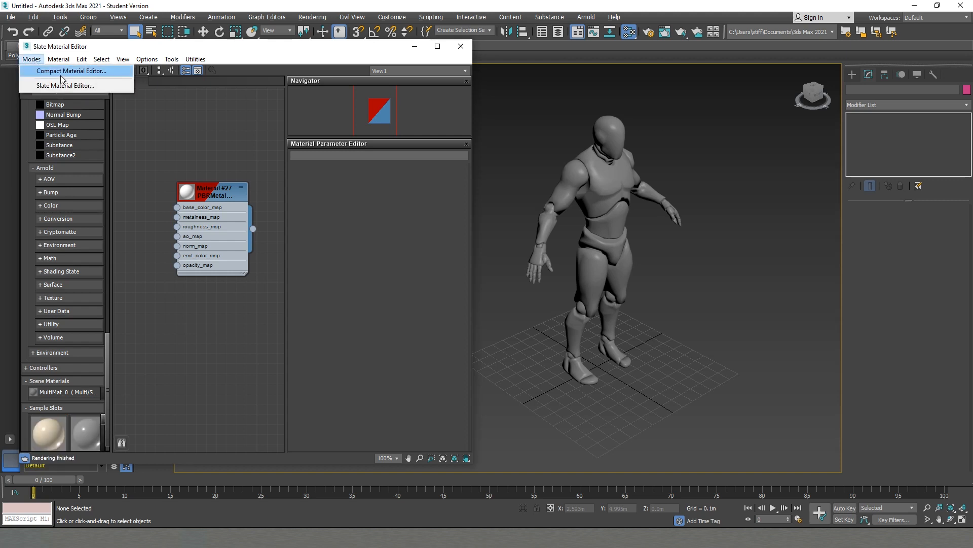
left_click(74, 71)
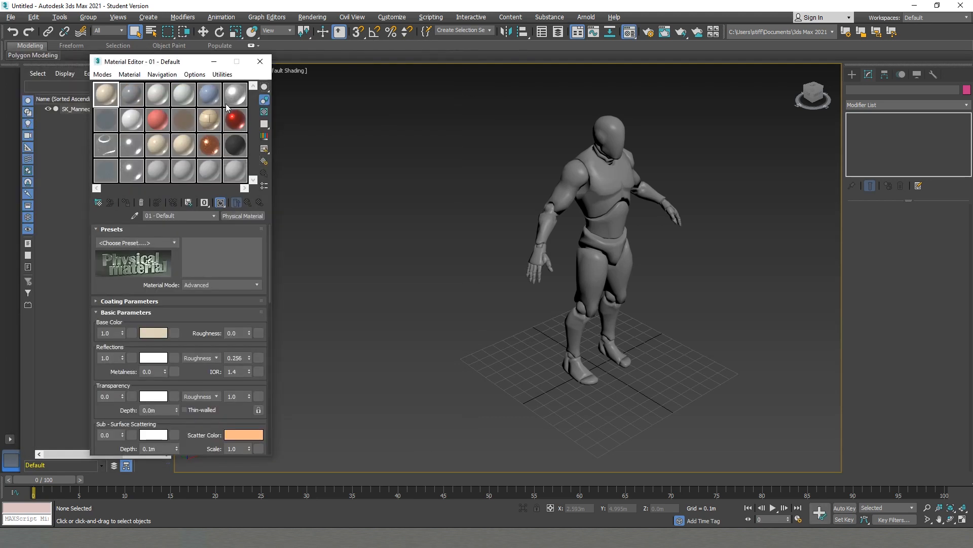
mouse_move(255, 160)
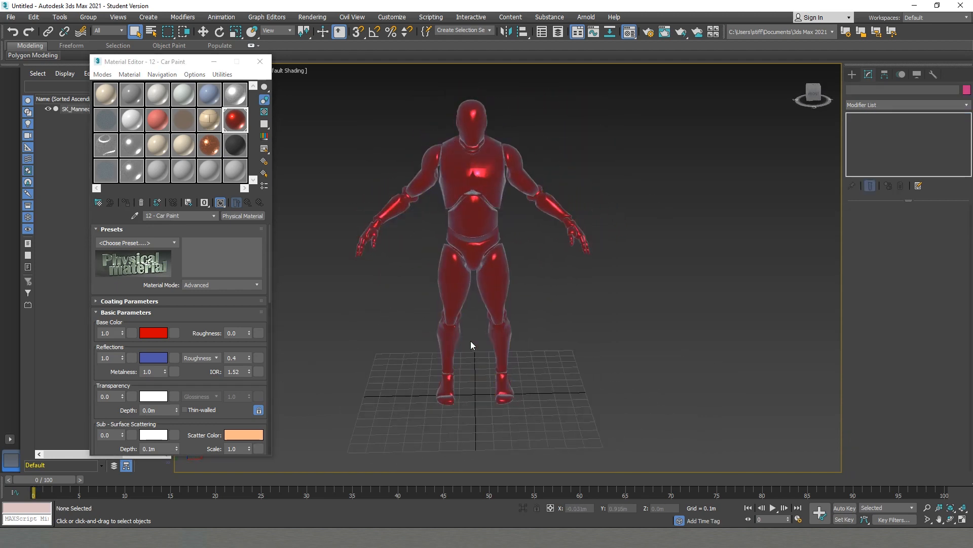
mouse_move(471, 341)
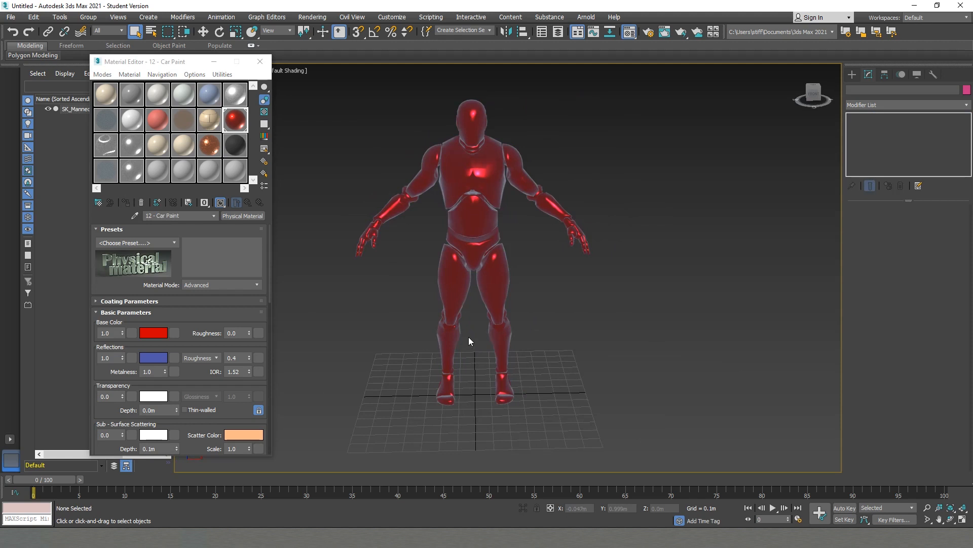
left_click(260, 61)
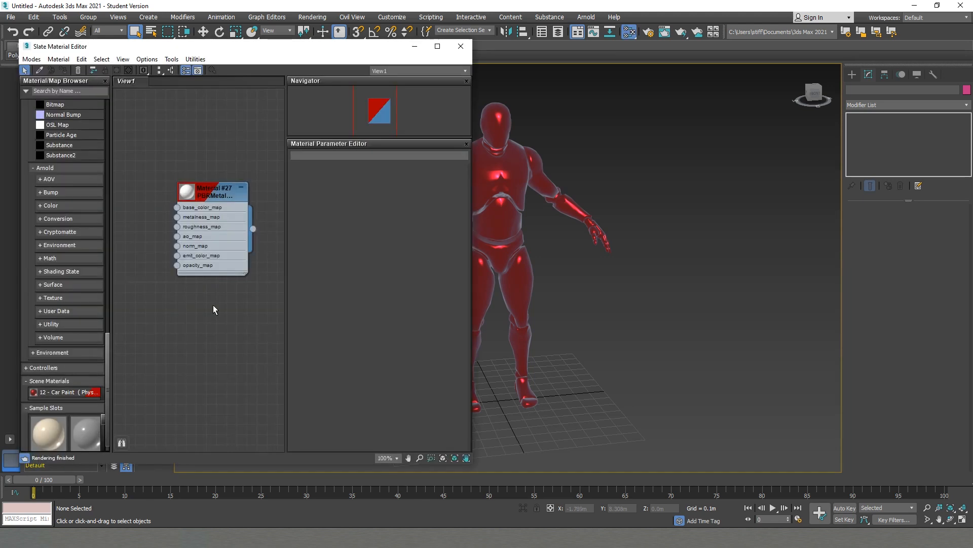
- Create an HDRI Environment map node, bringing up the HDRI file browser
left_click_drag(212, 191, 191, 168)
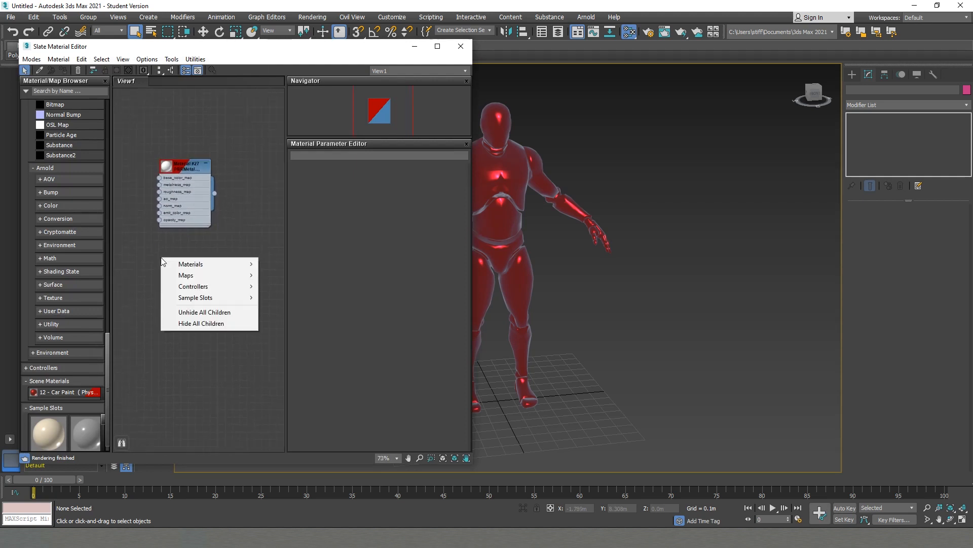
mouse_move(190, 263)
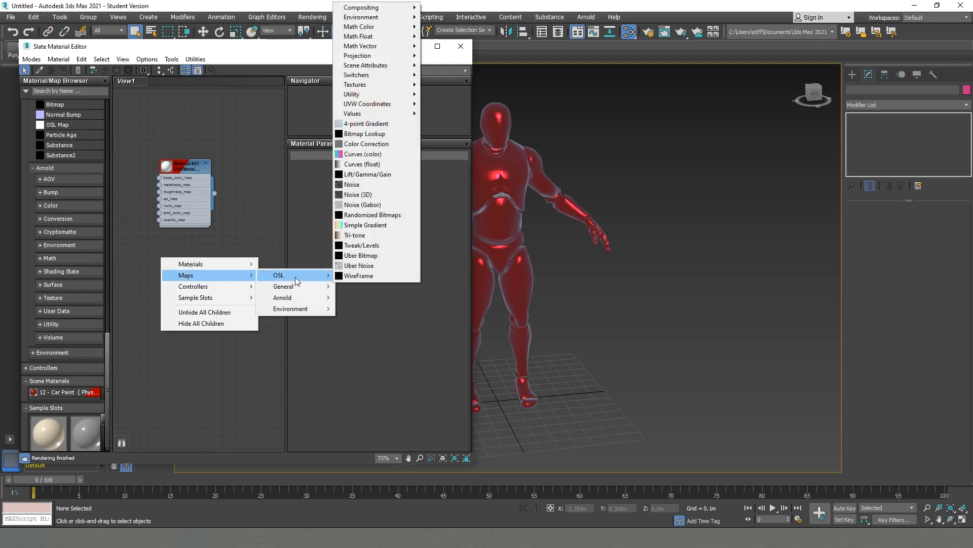
mouse_move(366, 26)
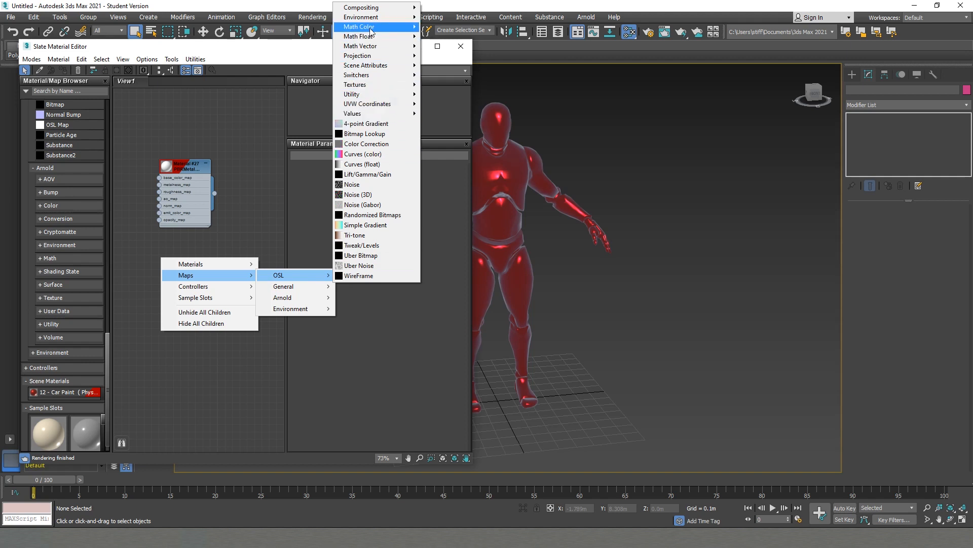
mouse_move(361, 17)
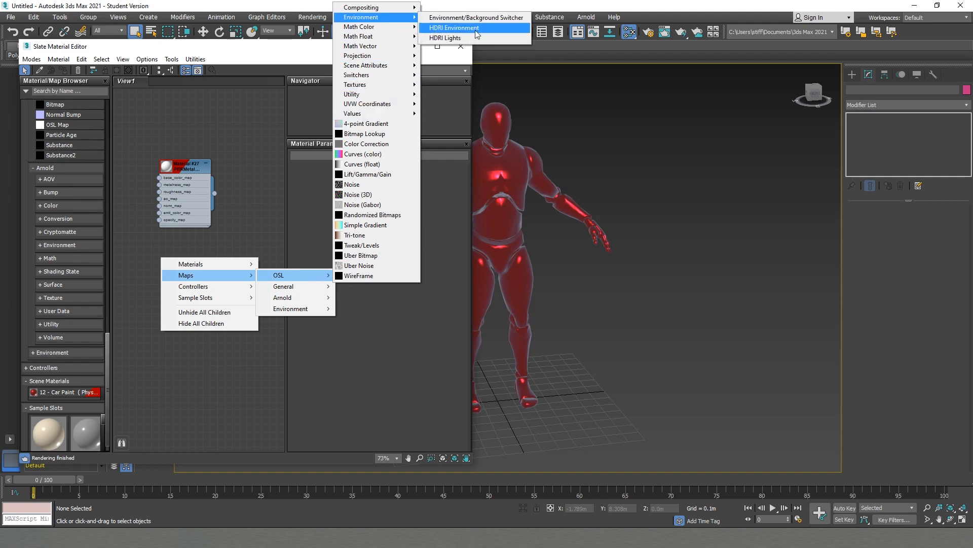
left_click(459, 28)
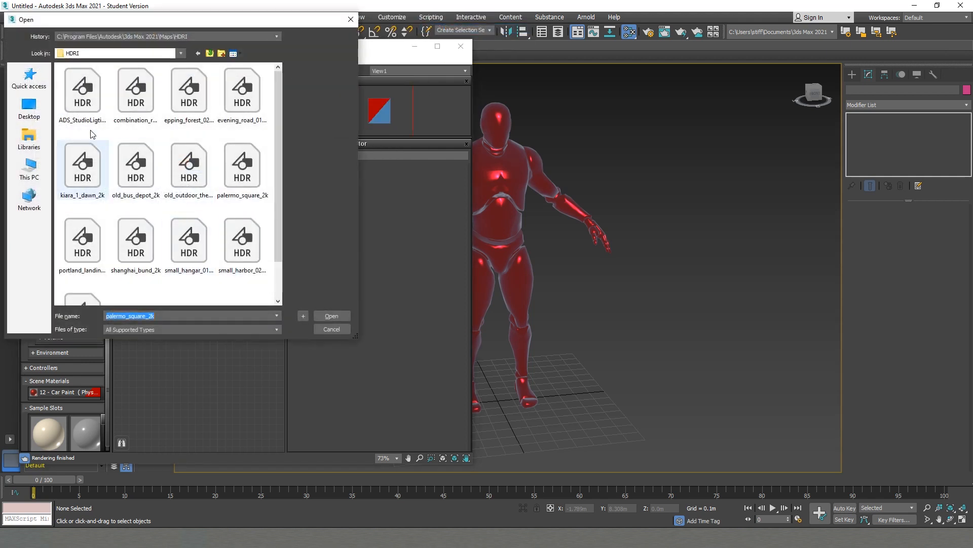
mouse_move(83, 91)
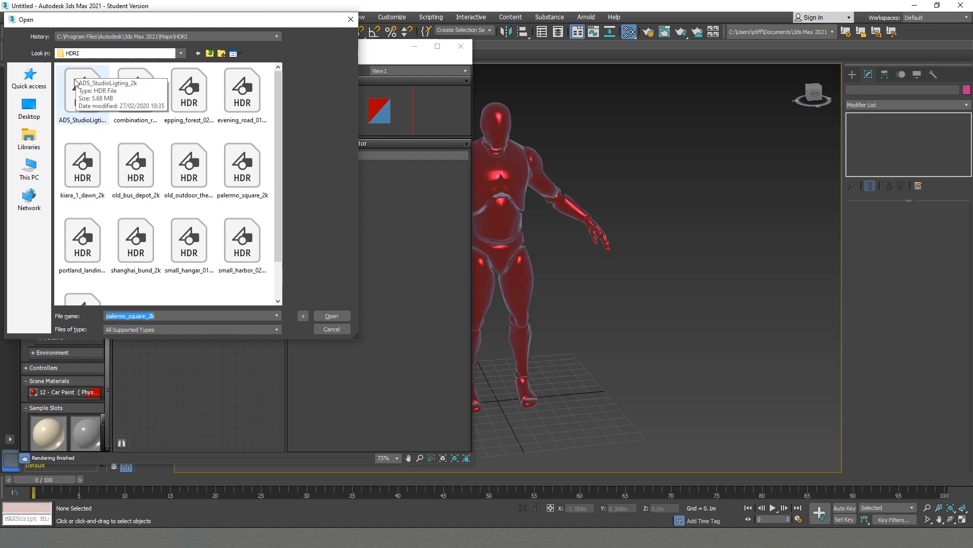
- Load ADS_StudioLighting_2k.hdr into the HDRI Environment map
left_click(331, 315)
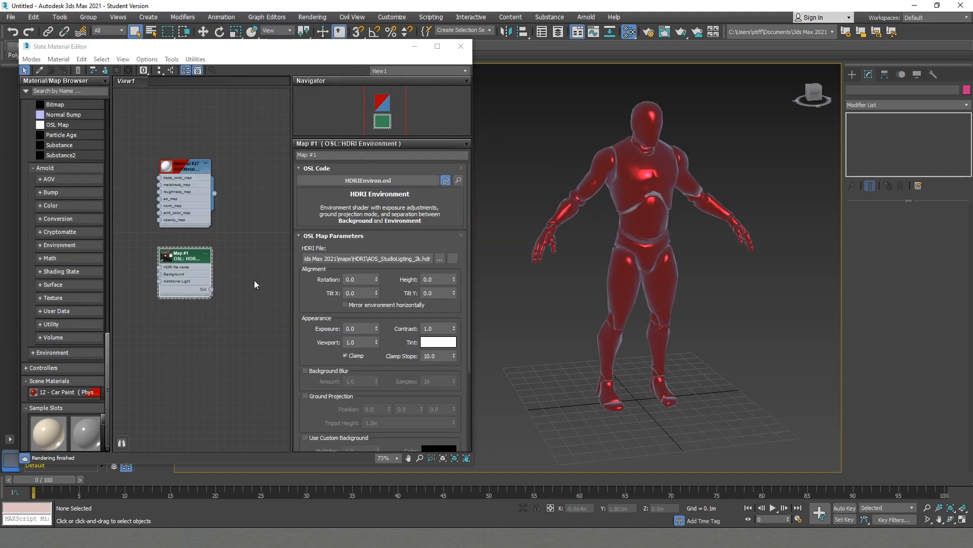
mouse_move(192, 293)
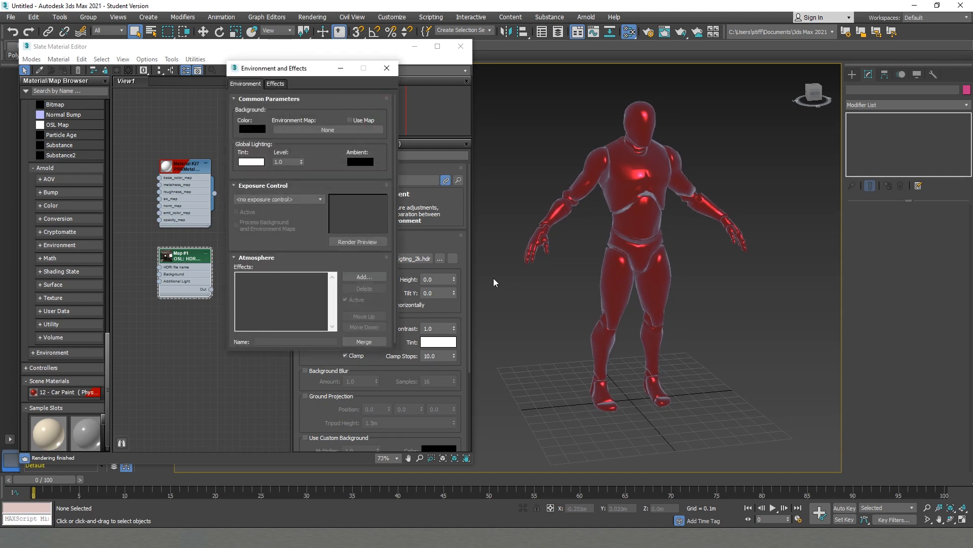
mouse_move(307, 75)
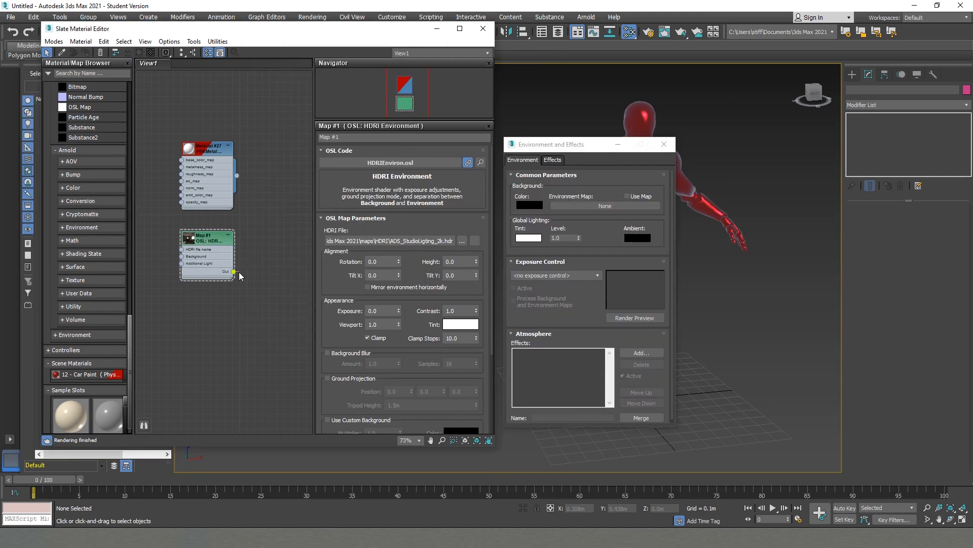
- Wire the HDRI map into the Environment Map slot and close the material editor
left_click_drag(233, 271, 603, 205)
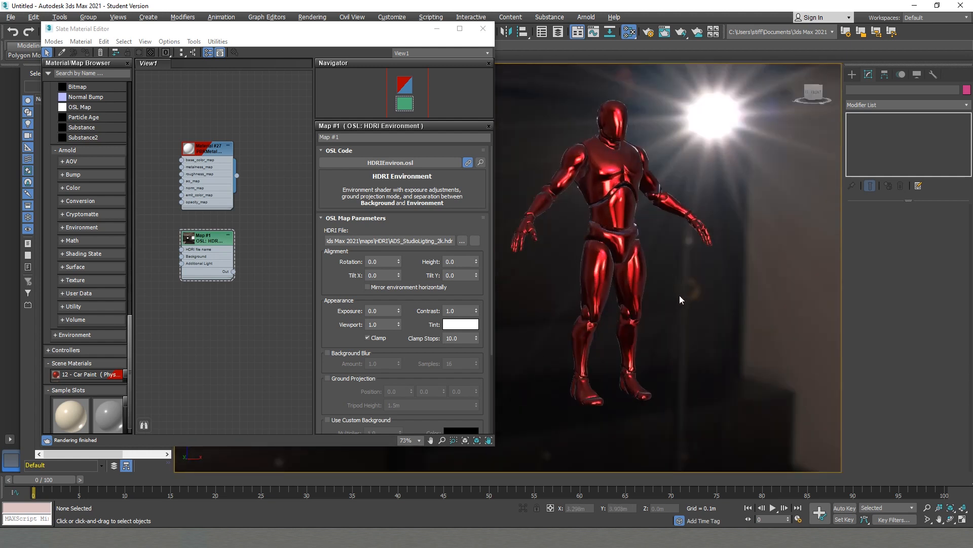
left_click(483, 28)
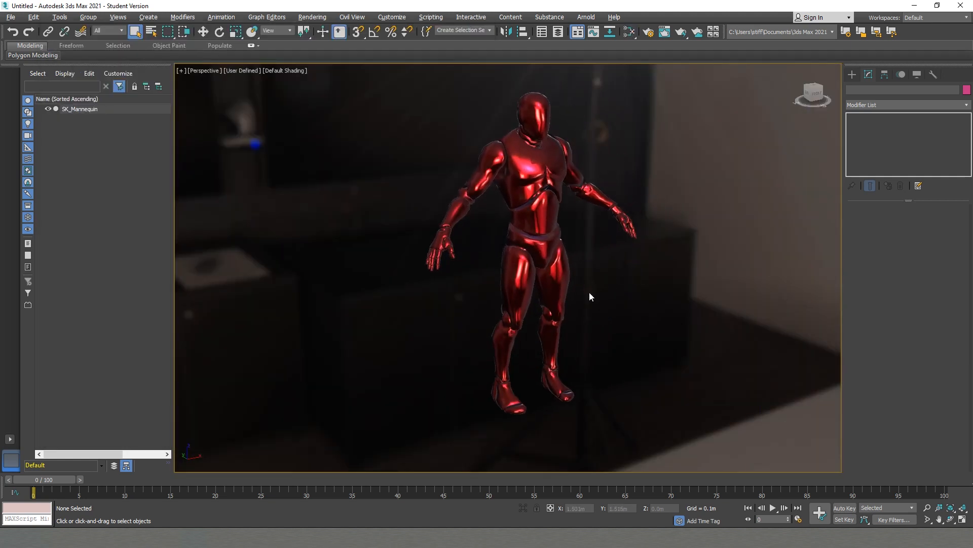
mouse_move(595, 302)
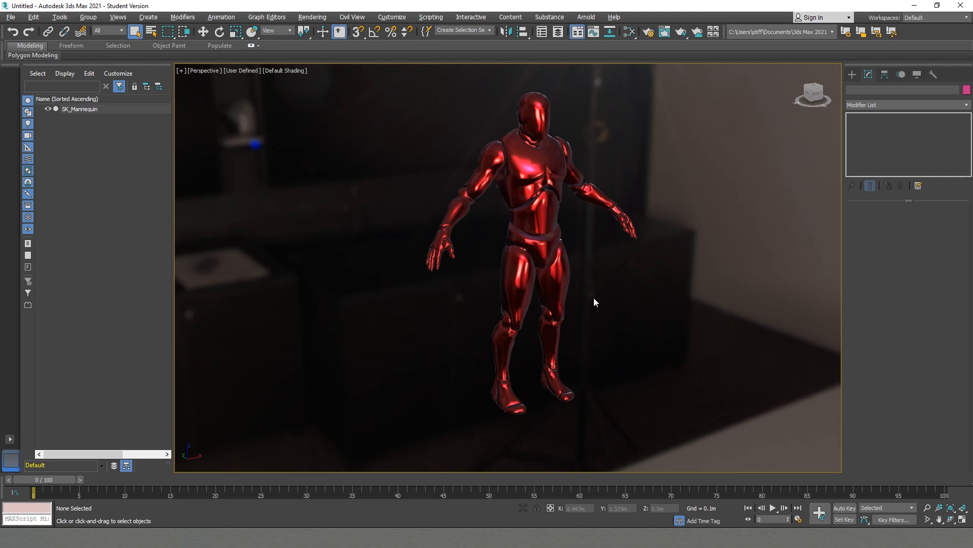
mouse_move(599, 302)
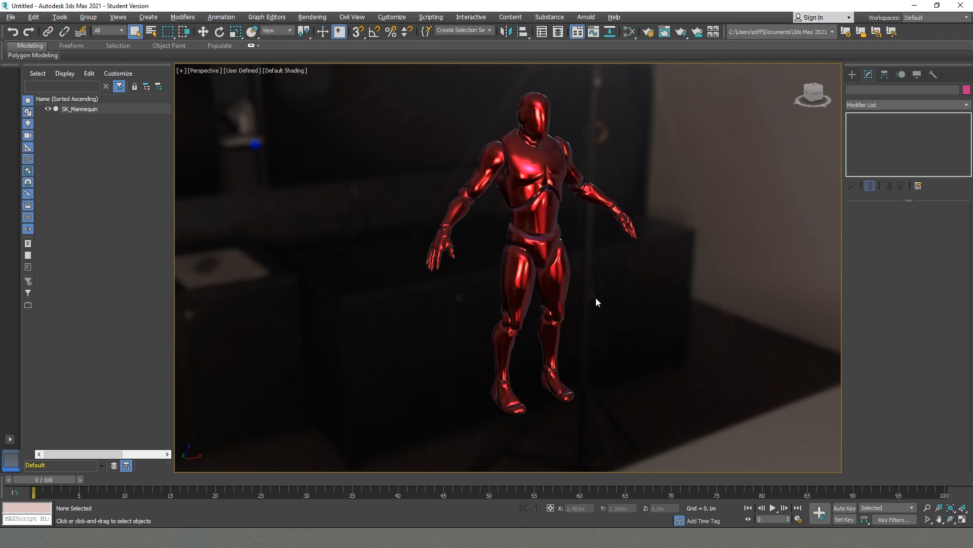
mouse_move(594, 298)
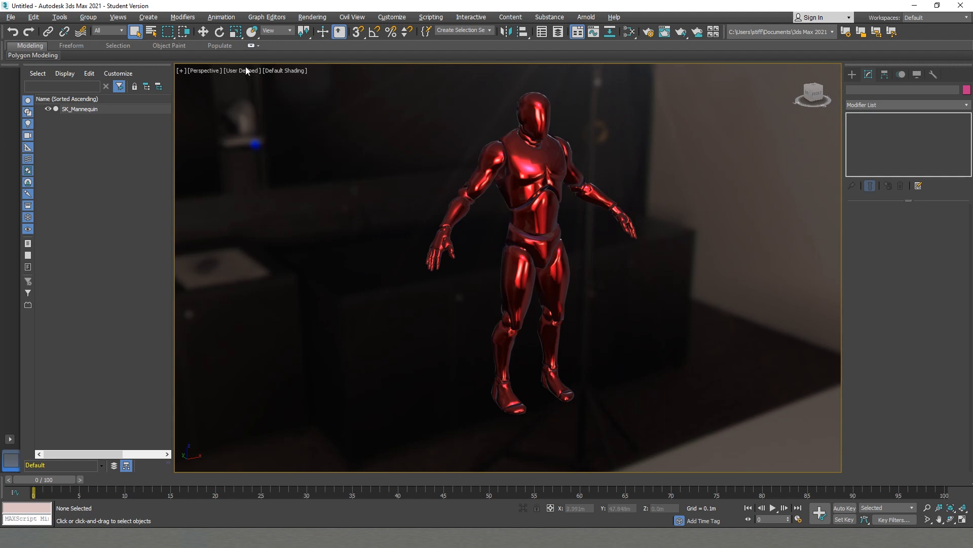
- Set the per-view preset to Advanced rendering level illuminated by scene lights
left_click(242, 71)
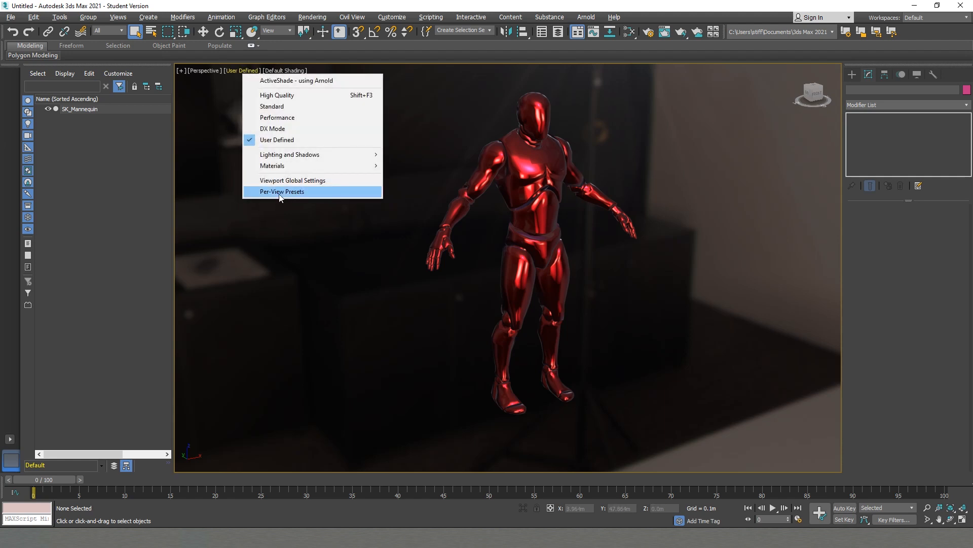
left_click(282, 191)
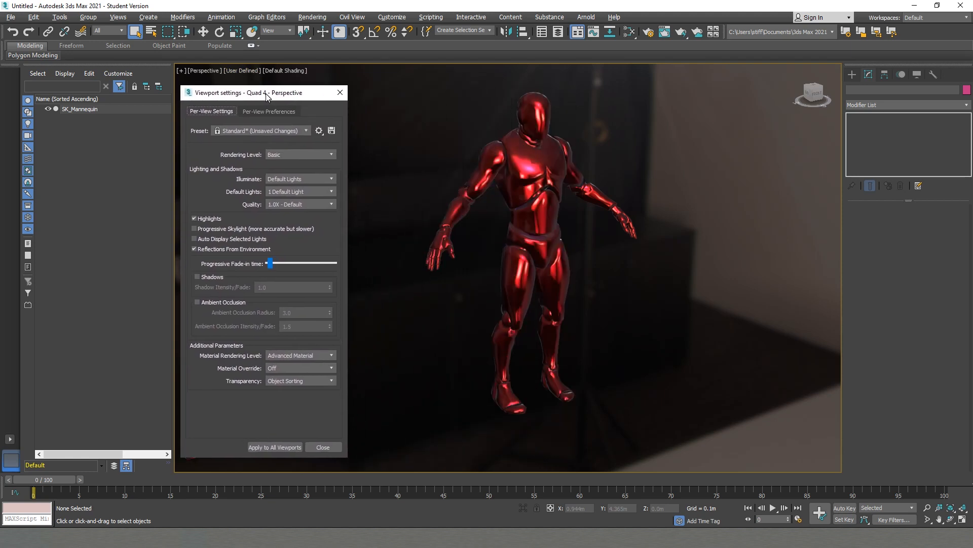
mouse_move(242, 161)
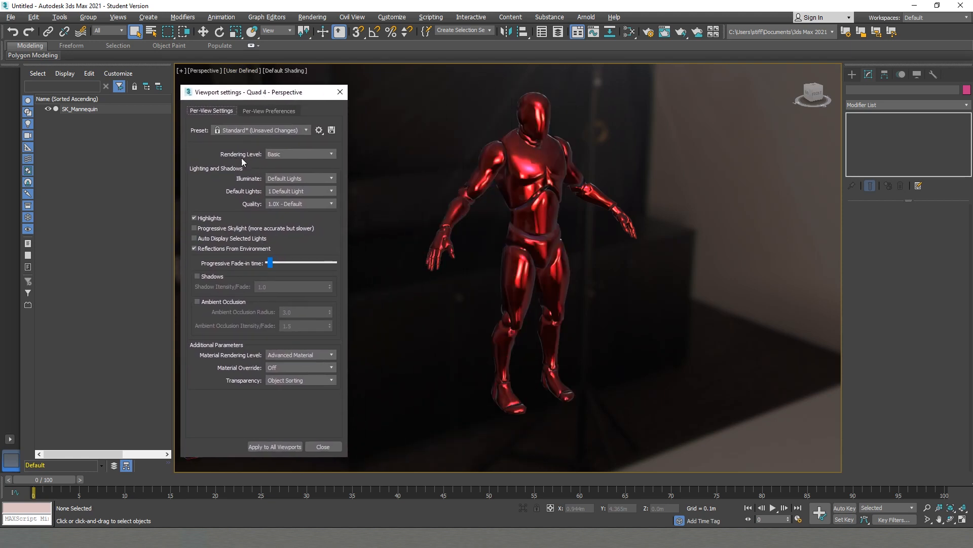
left_click(329, 154)
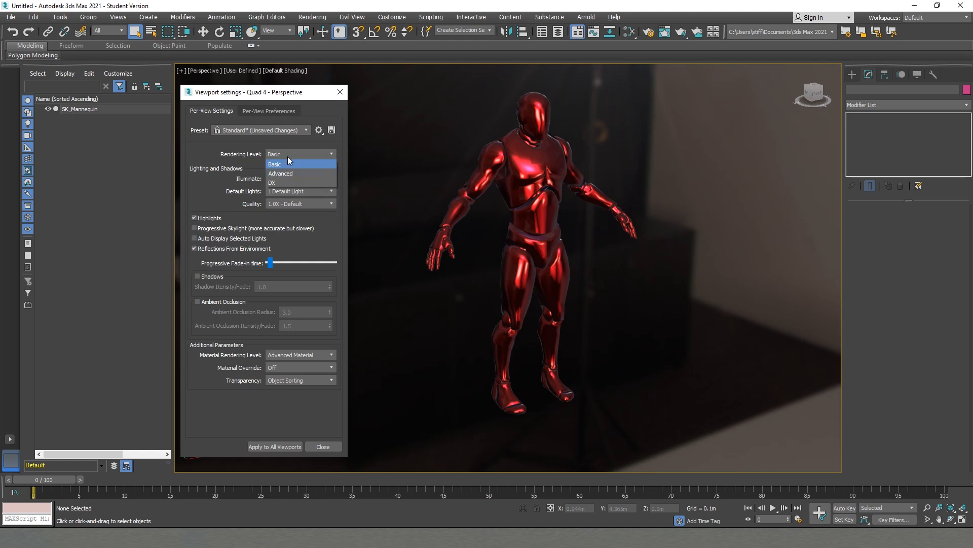
left_click(281, 173)
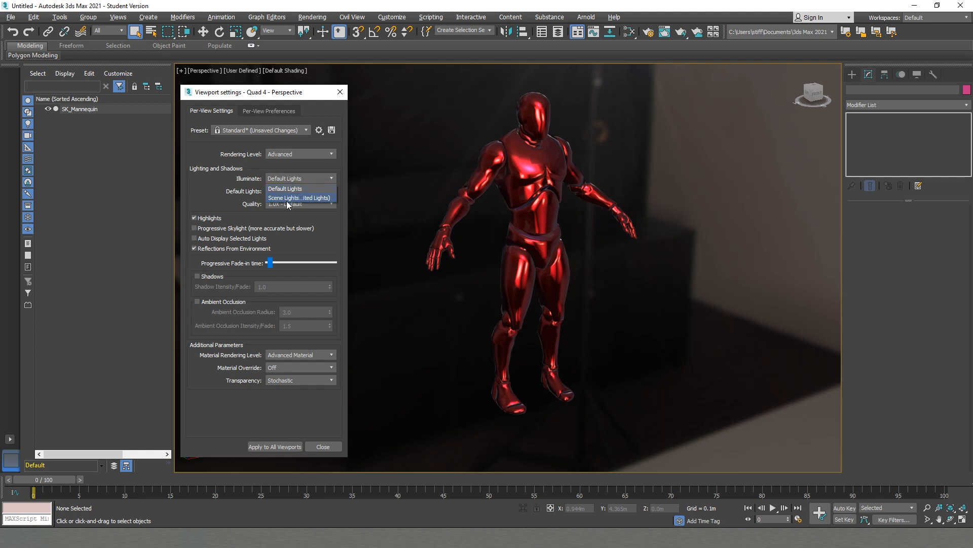
left_click(300, 198)
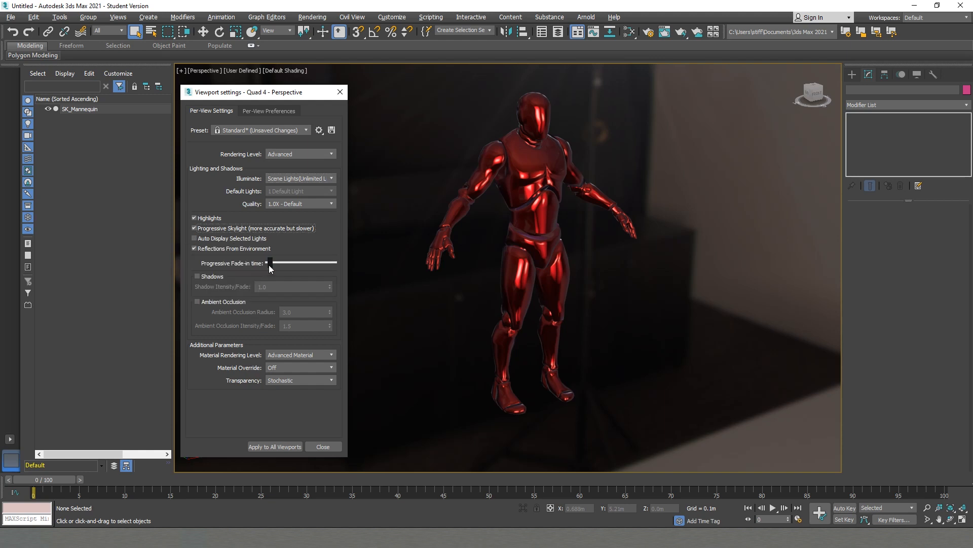
mouse_move(269, 261)
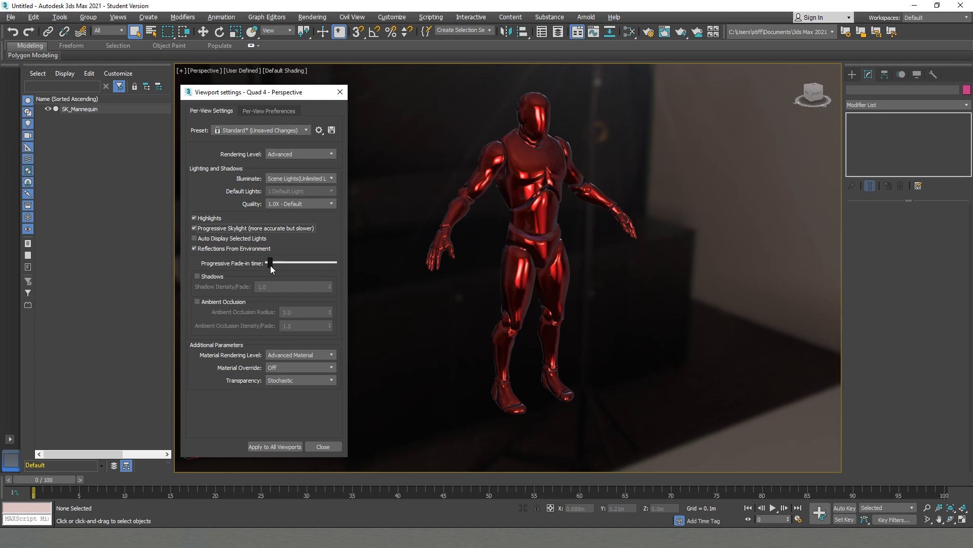
- Lengthen the progressive fade-in, enable viewport shadows, and reopen the Slate Material Editor
left_click_drag(269, 262, 288, 262)
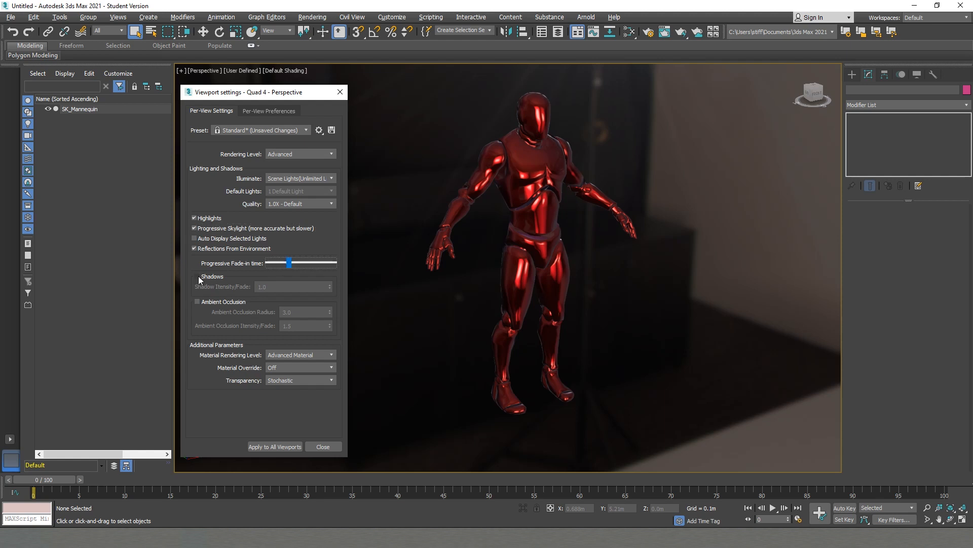
left_click(193, 276)
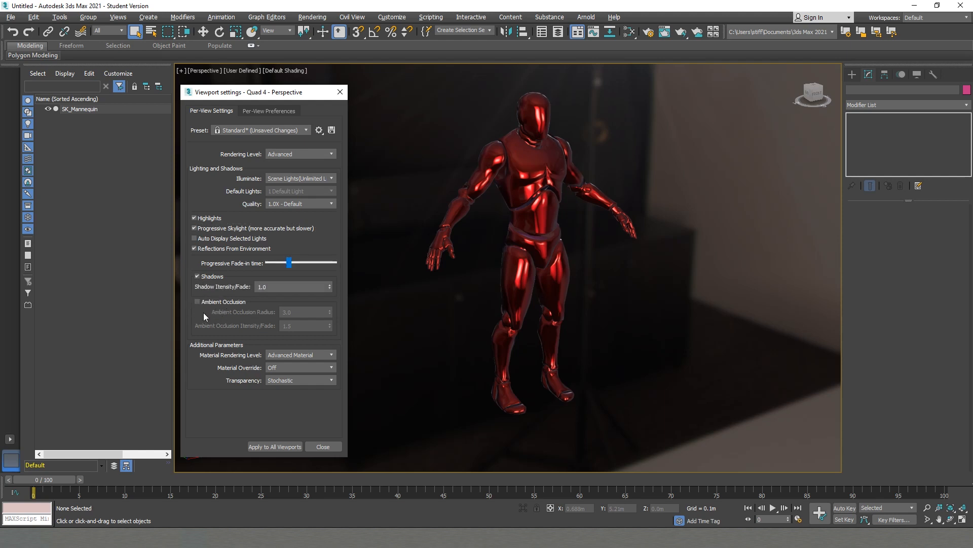
left_click(323, 446)
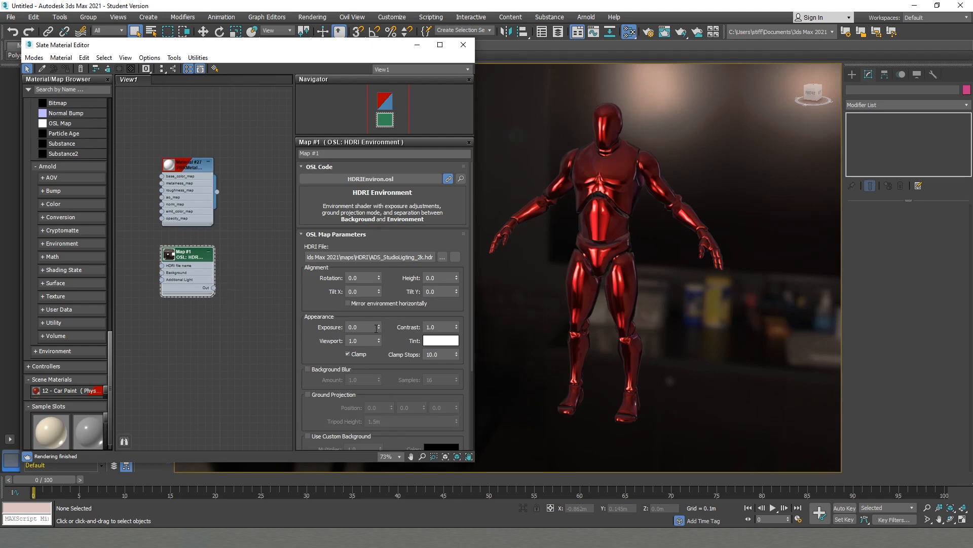
- Set HDRI Rotation to -5.0, try Background Blur 25.0 then untick it, and close the editor
left_click(360, 278)
type("-5")
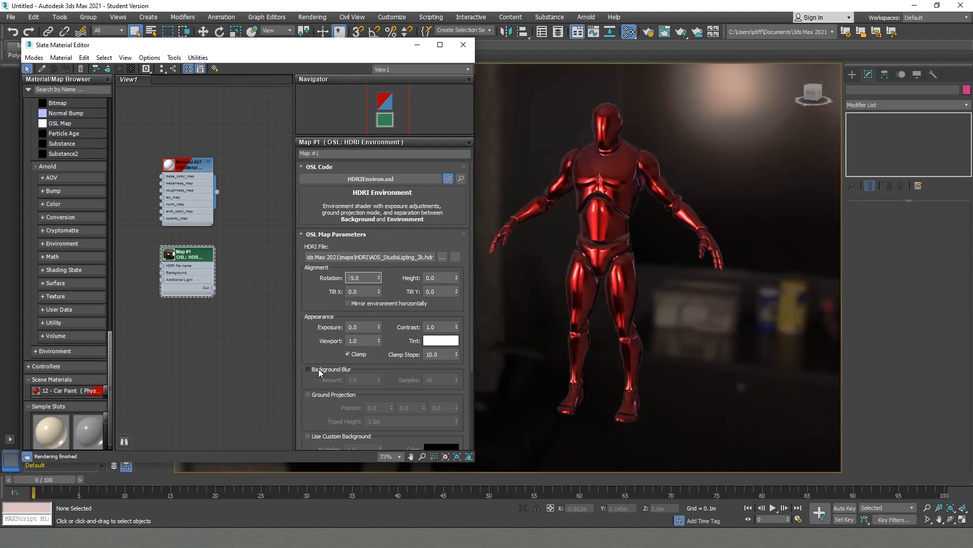
left_click(308, 369)
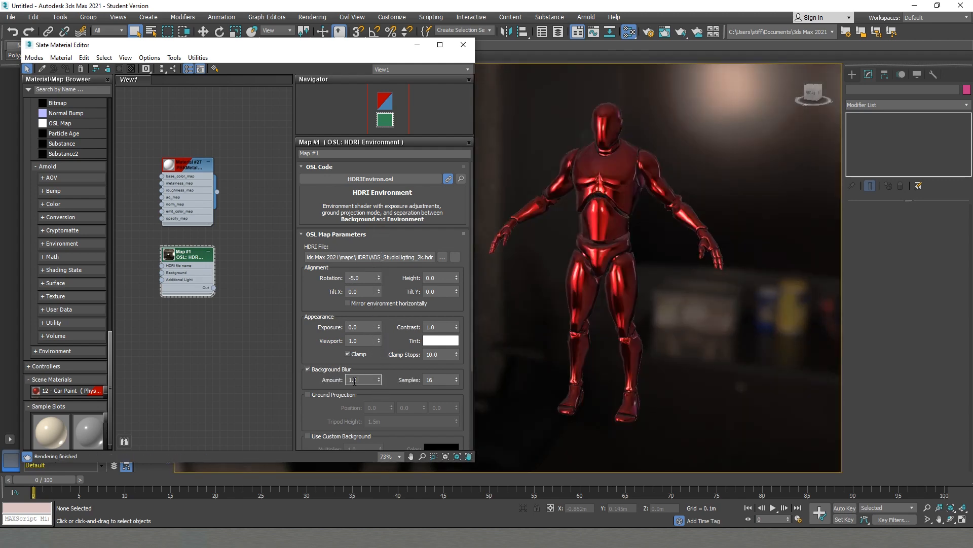
type("25.0")
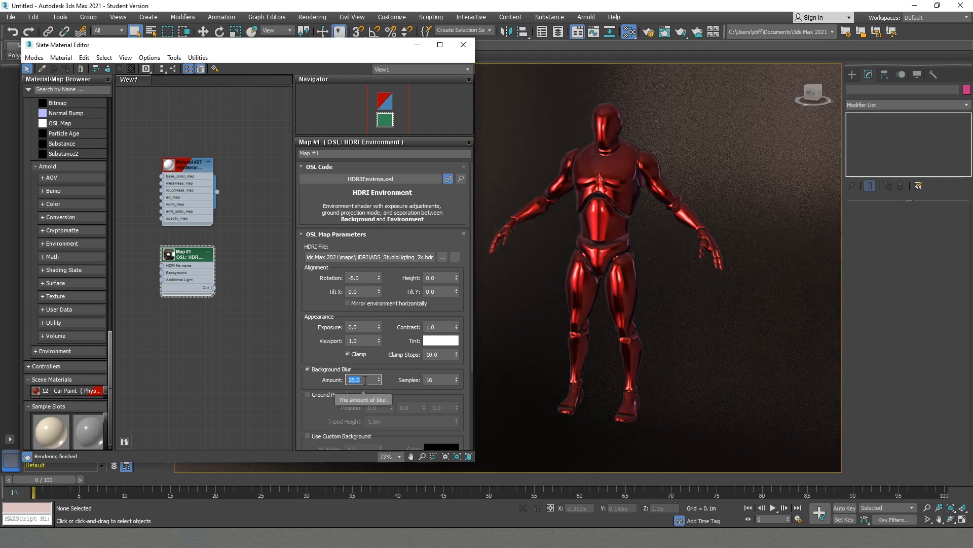
left_click(308, 369)
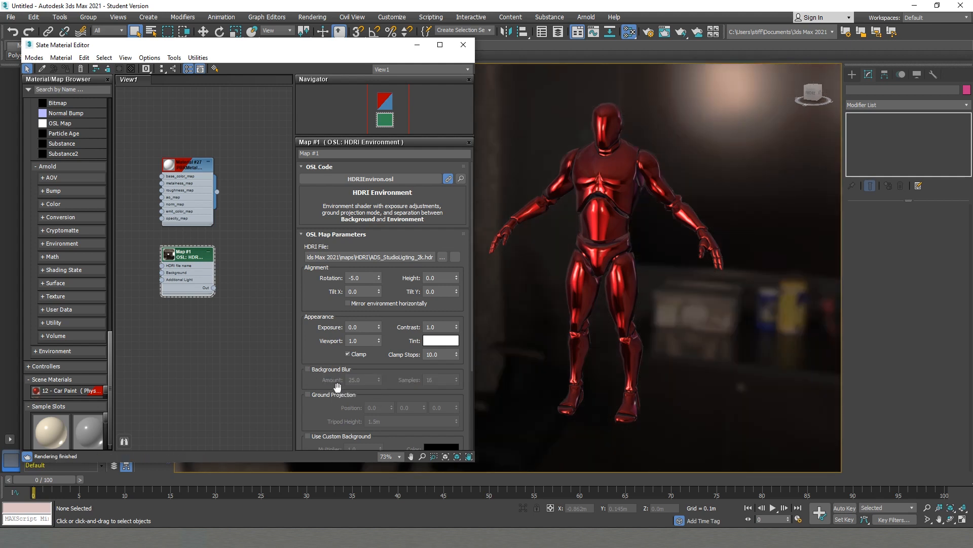
mouse_move(499, 402)
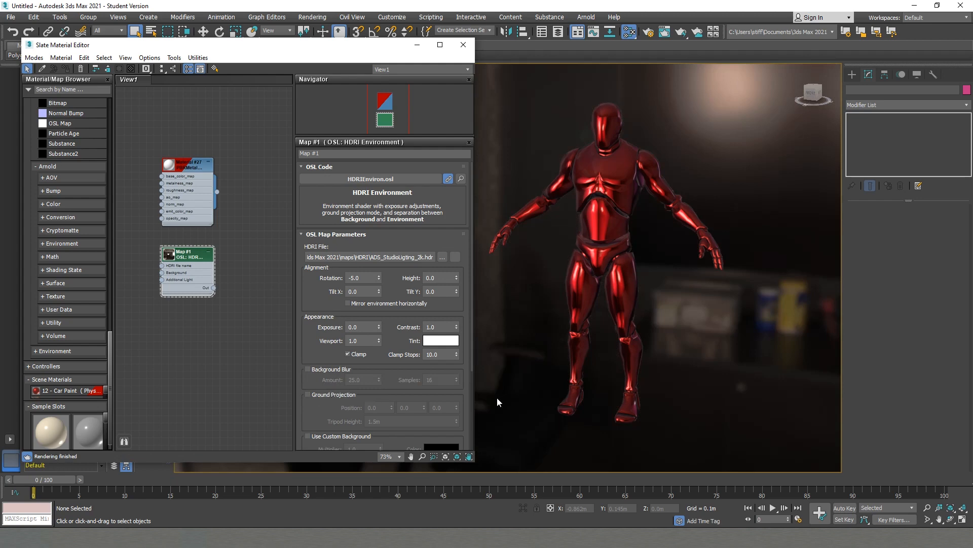
left_click(462, 44)
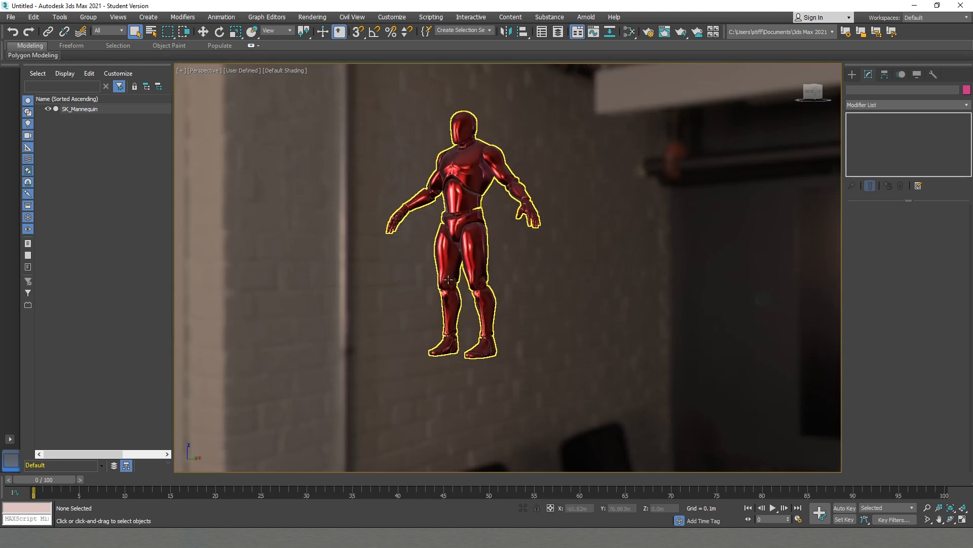
- Enable Ground Projection with 1.5 m tripod height on the HDRI map and close the editor
left_click(630, 31)
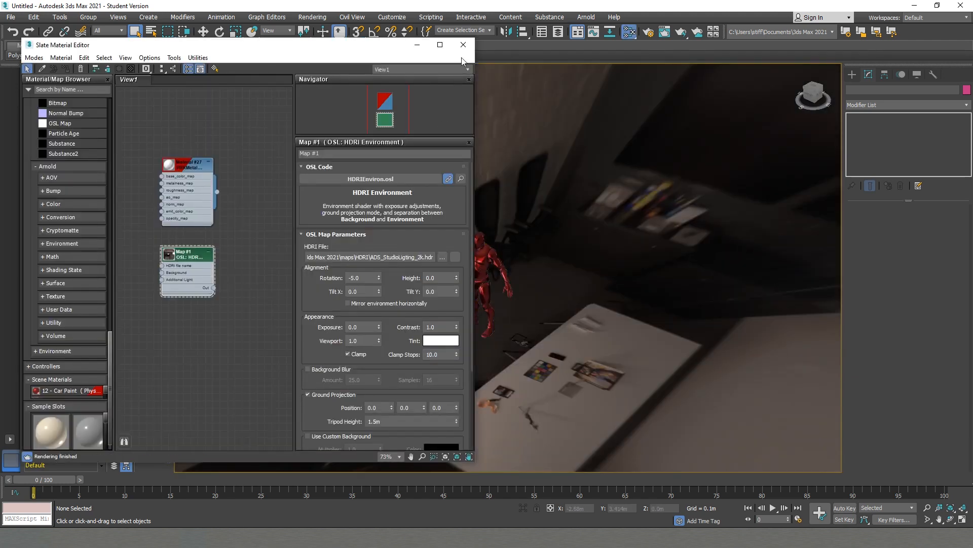
left_click(463, 45)
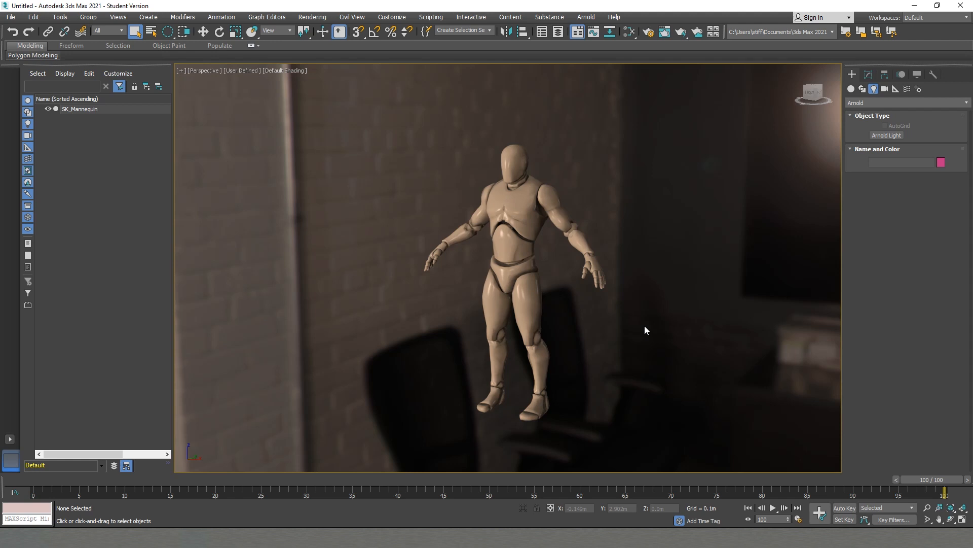
left_click(627, 31)
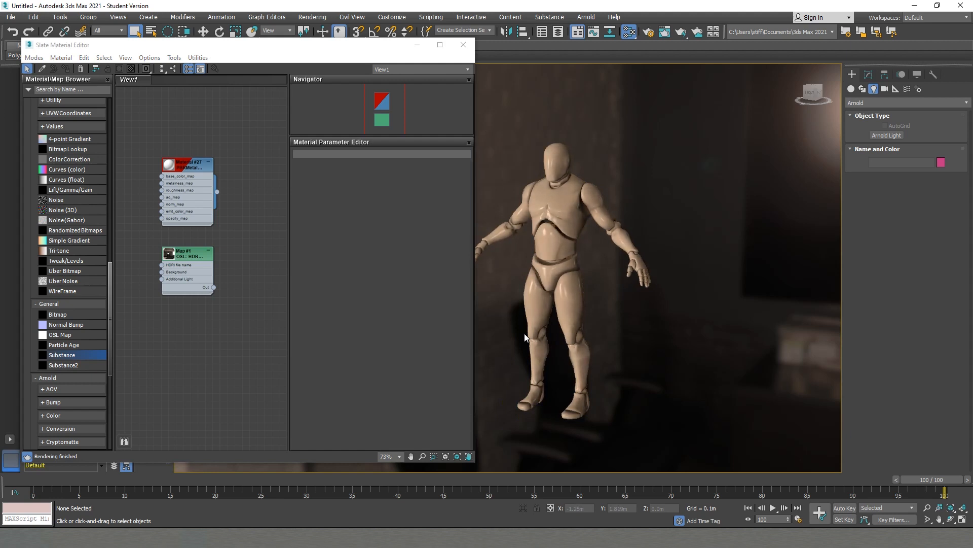
mouse_move(105, 355)
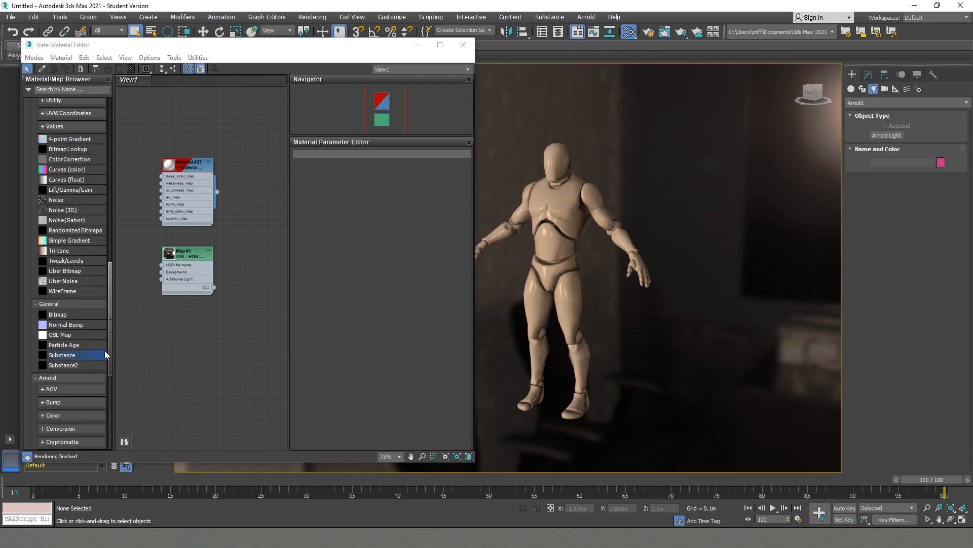
mouse_move(62, 355)
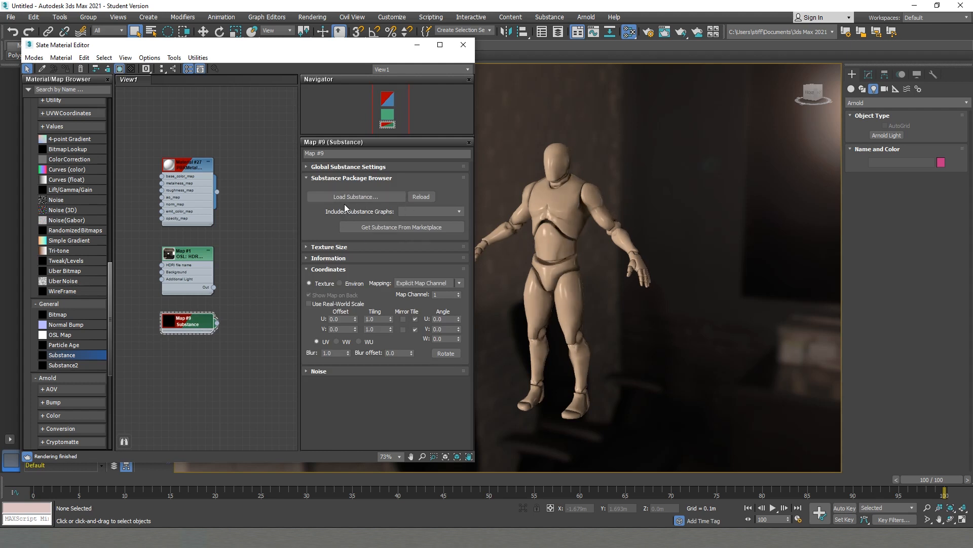
mouse_move(385, 199)
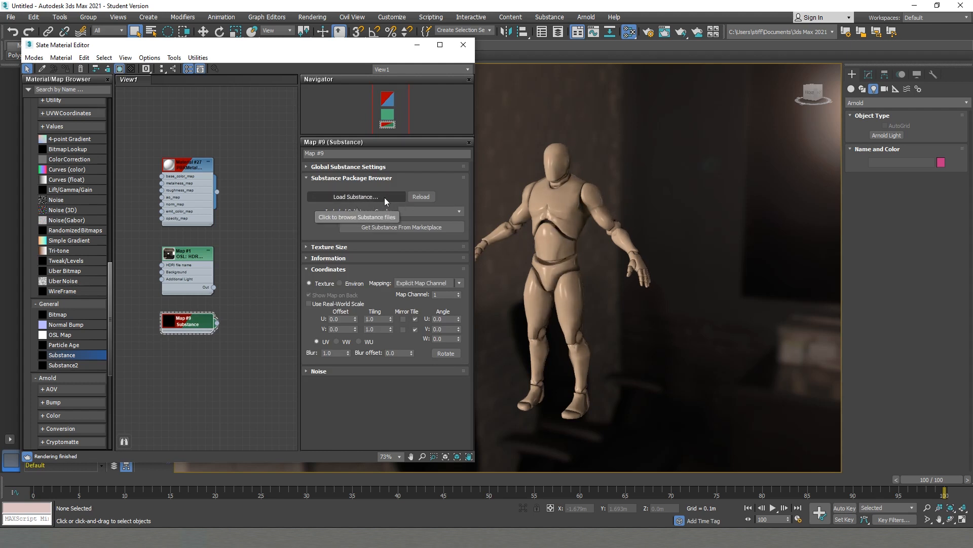